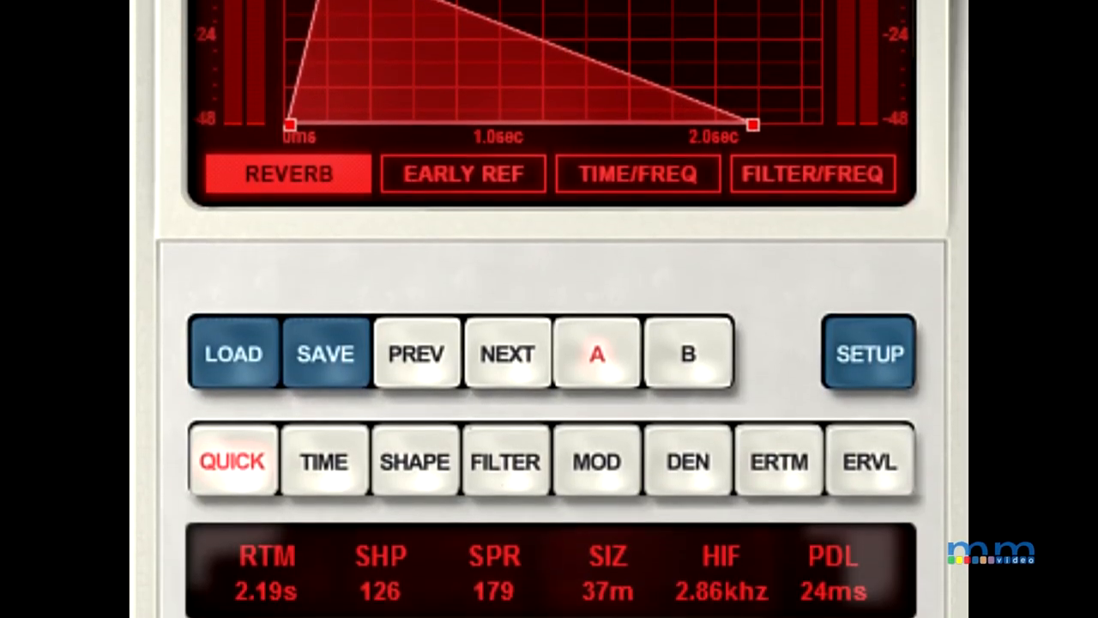
Step: Step the algorithm selector through Panorama, Random Hall, RHALL HD and Ambience to audition each
{"action": "scroll", "scroll_direction": "down", "scroll_amount": 3}
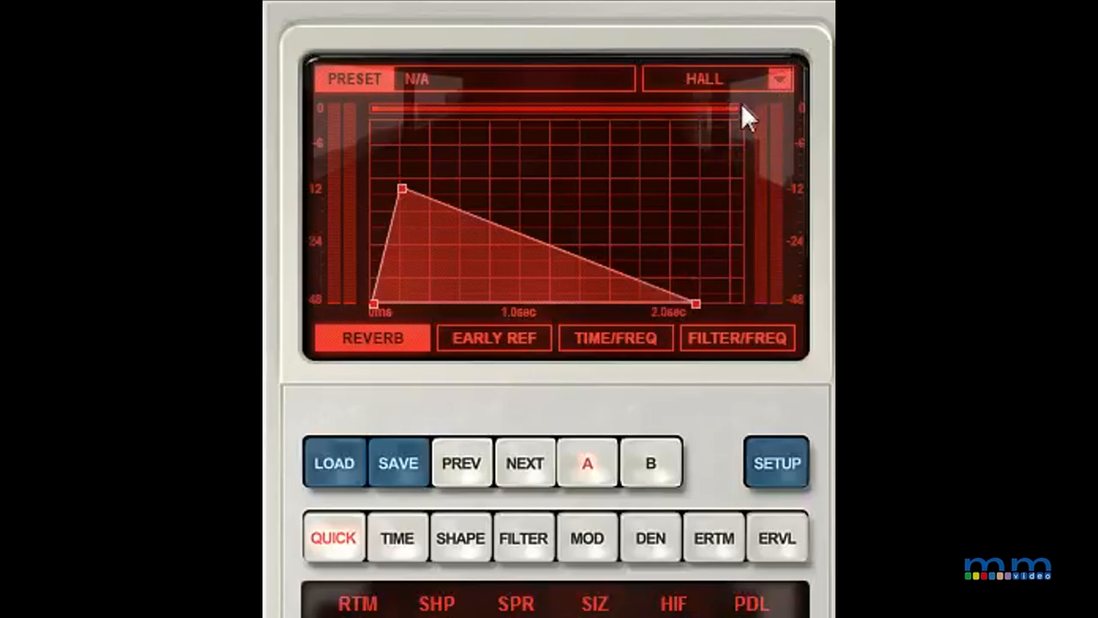
{"action": "left_click", "coordinate": [779, 78]}
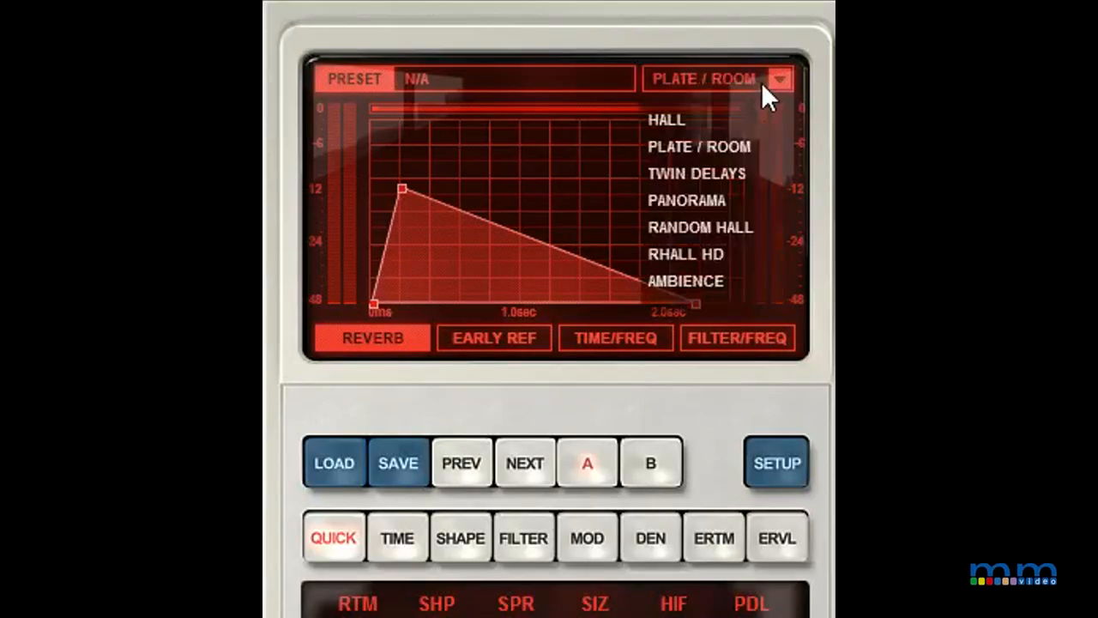
{"action": "left_click", "coordinate": [697, 174]}
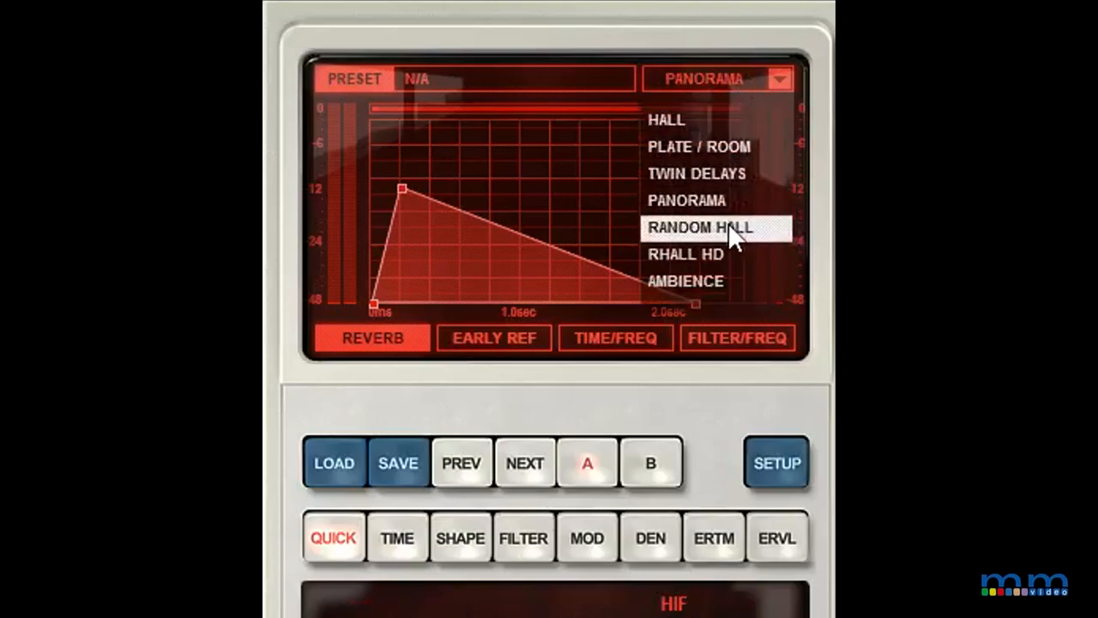
{"action": "left_click", "coordinate": [700, 227]}
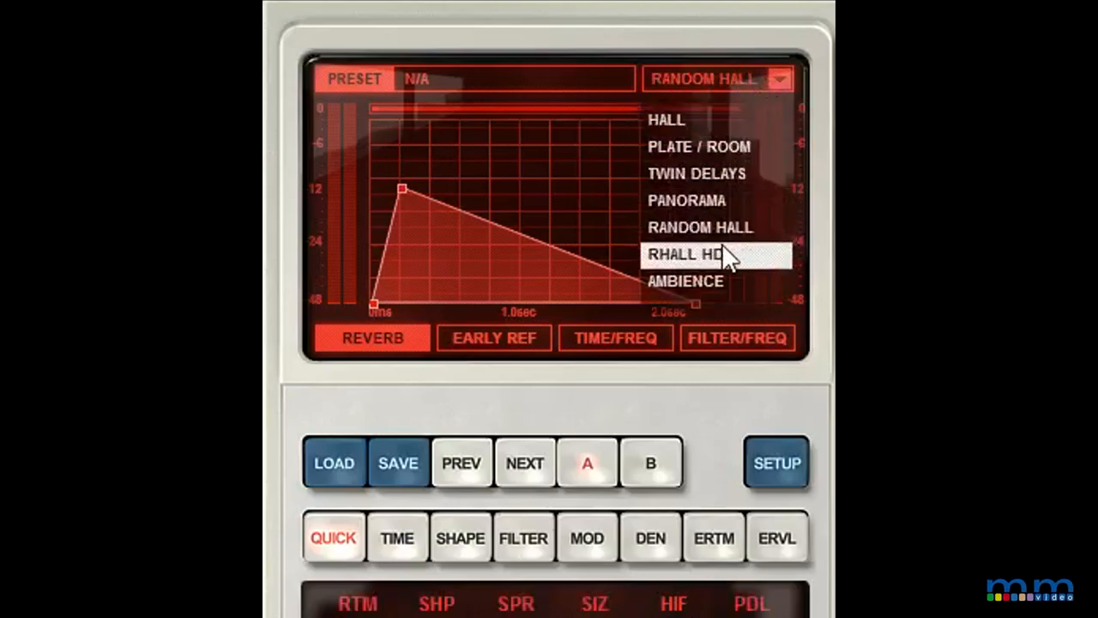
{"action": "left_click", "coordinate": [686, 254]}
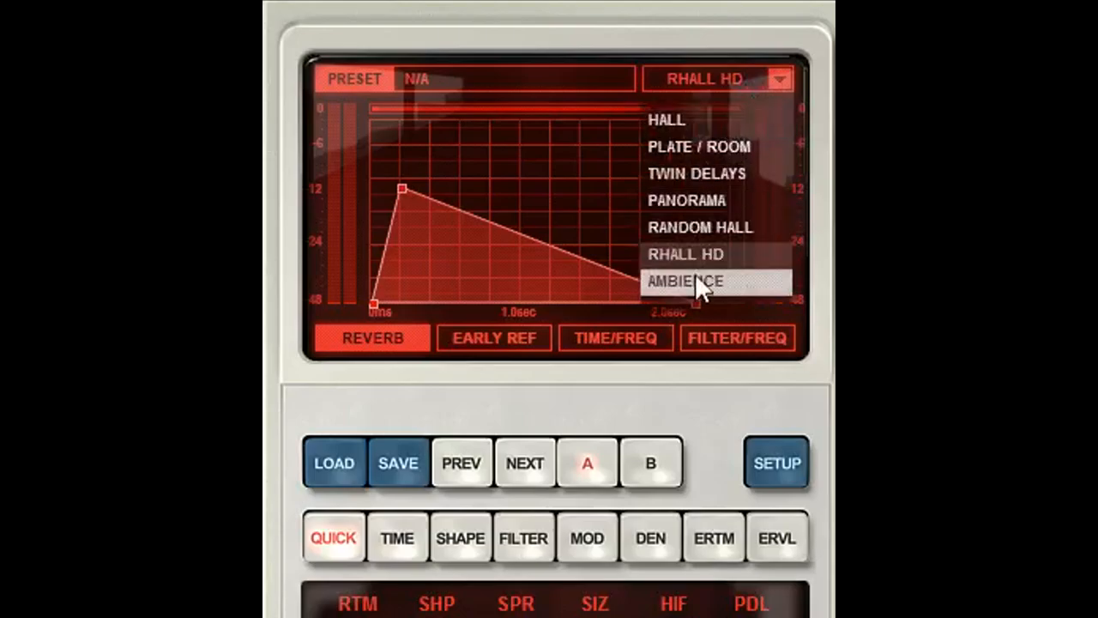
{"action": "left_click", "coordinate": [686, 280]}
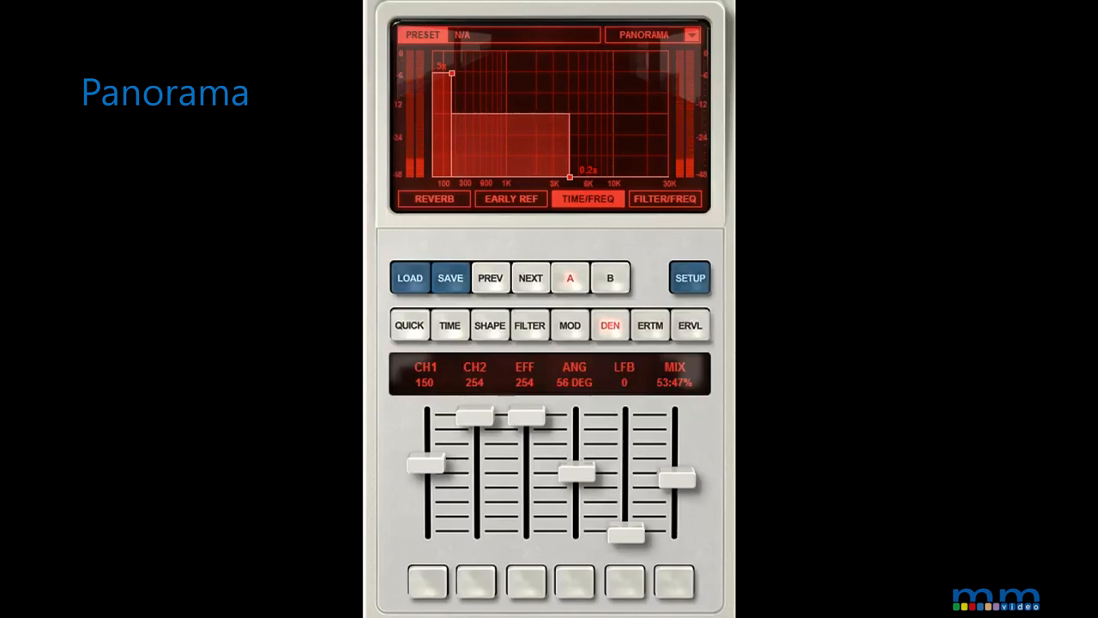
{"action": "left_click", "coordinate": [716, 35]}
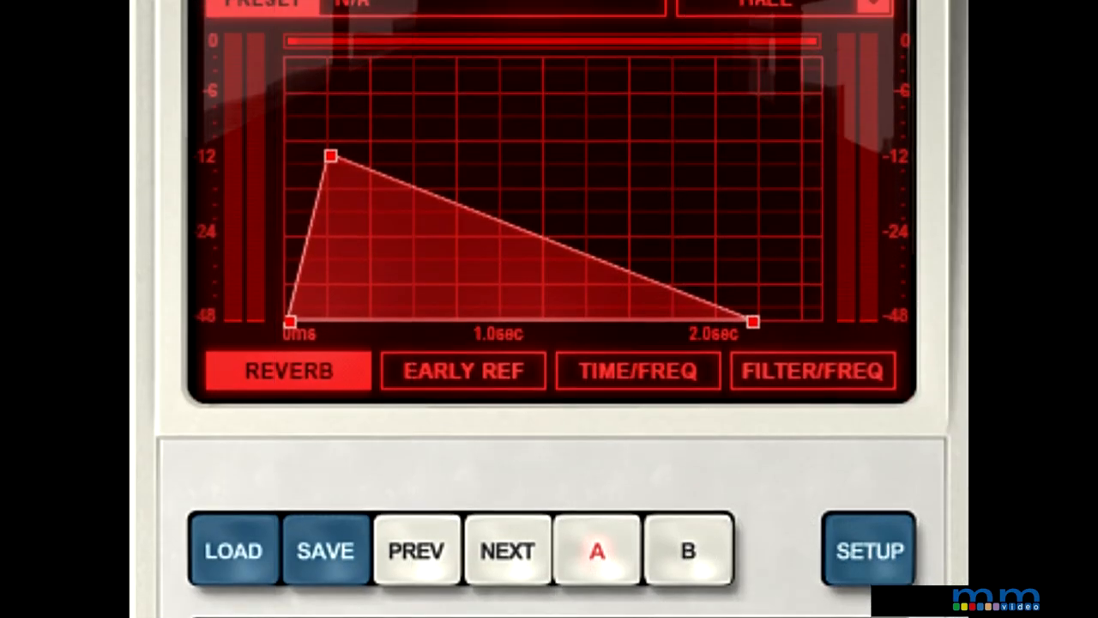
{"action": "scroll", "scroll_direction": "down", "scroll_amount": 3}
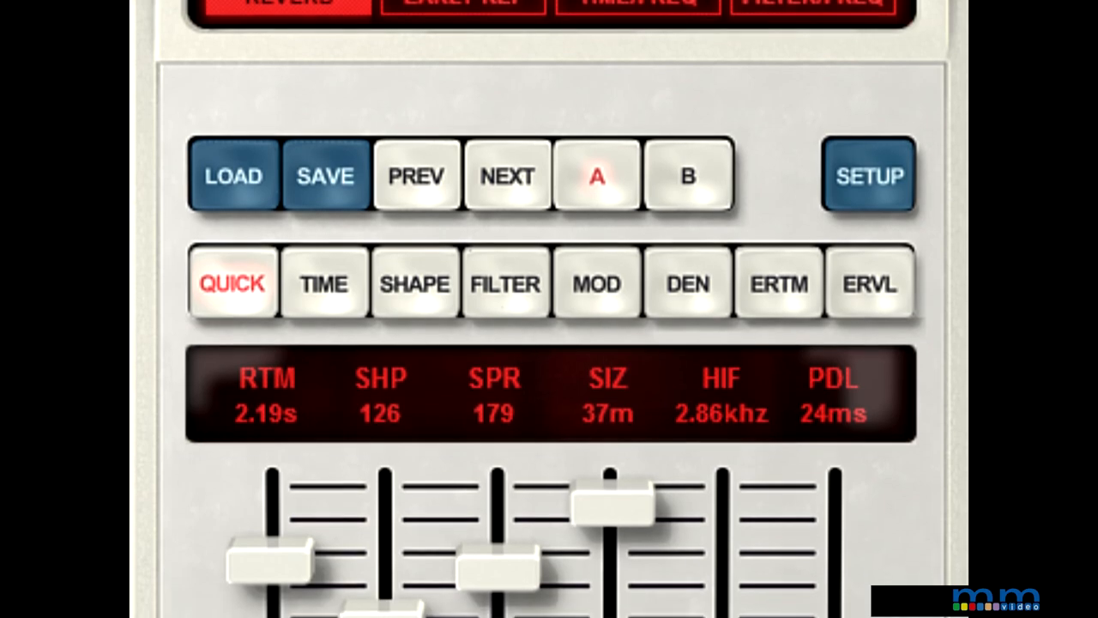
{"action": "scroll", "scroll_direction": "down", "scroll_amount": 3}
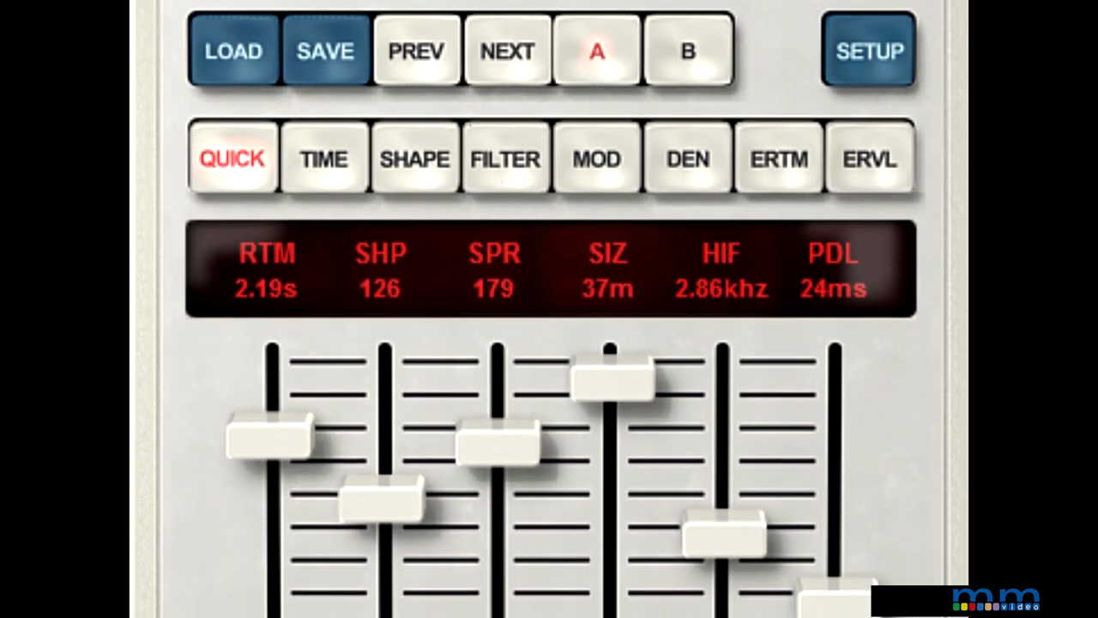
{"action": "scroll", "scroll_direction": "down", "scroll_amount": 3}
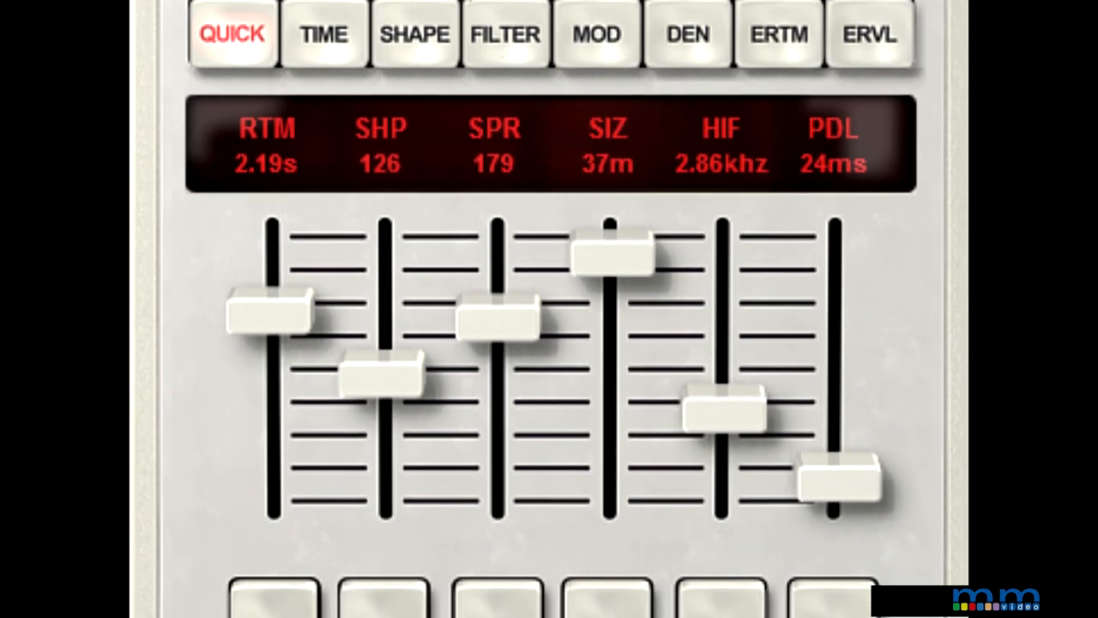